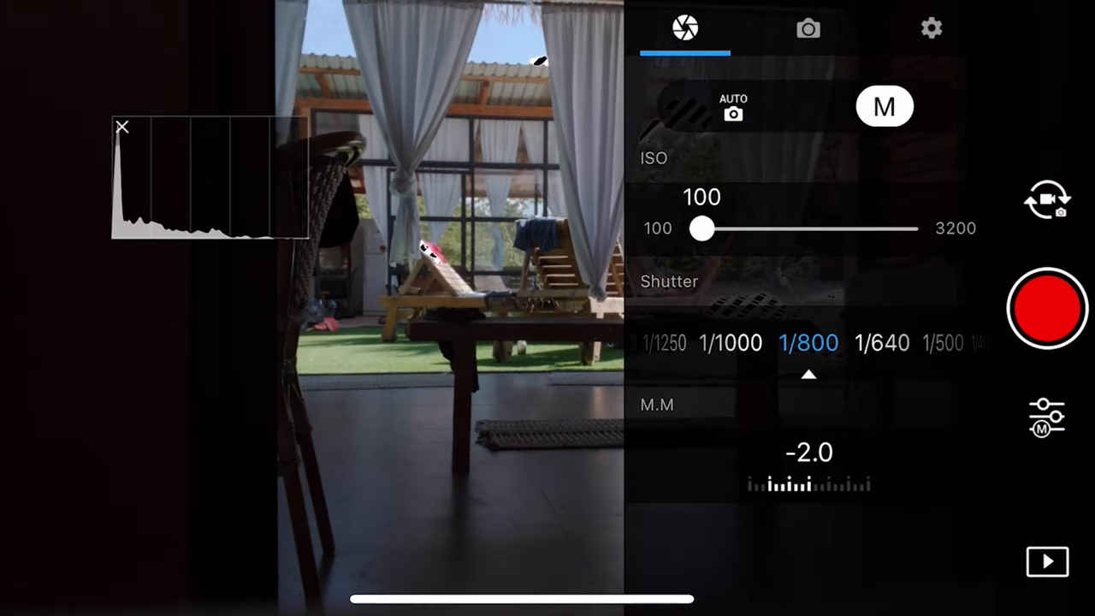
Step: Toggle the Overexposed warning and Histogram off and on, leaving both enabled
click(931, 28)
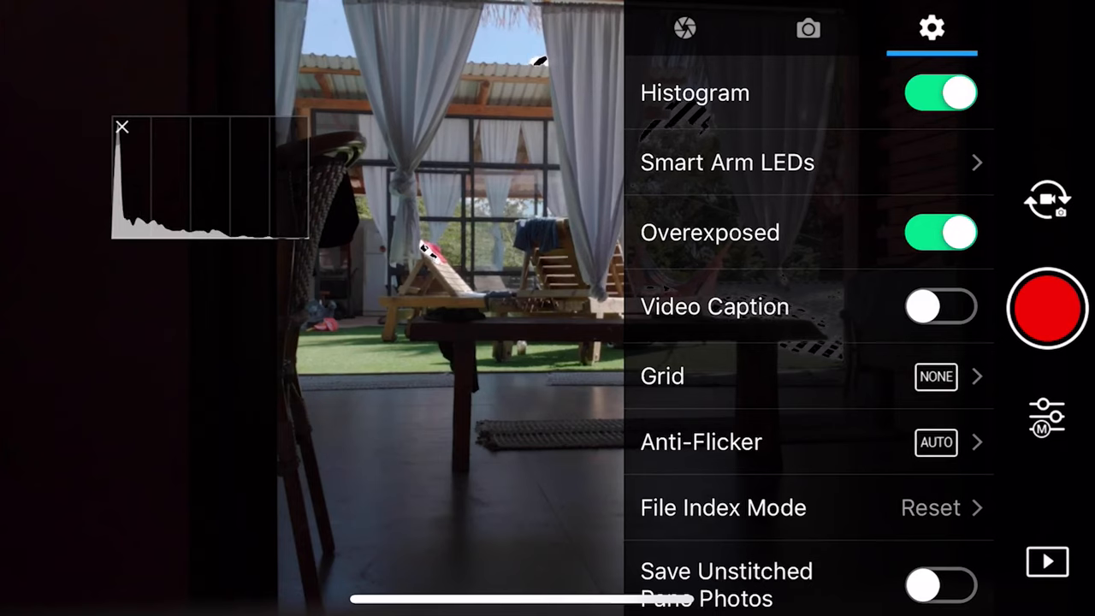
click(941, 233)
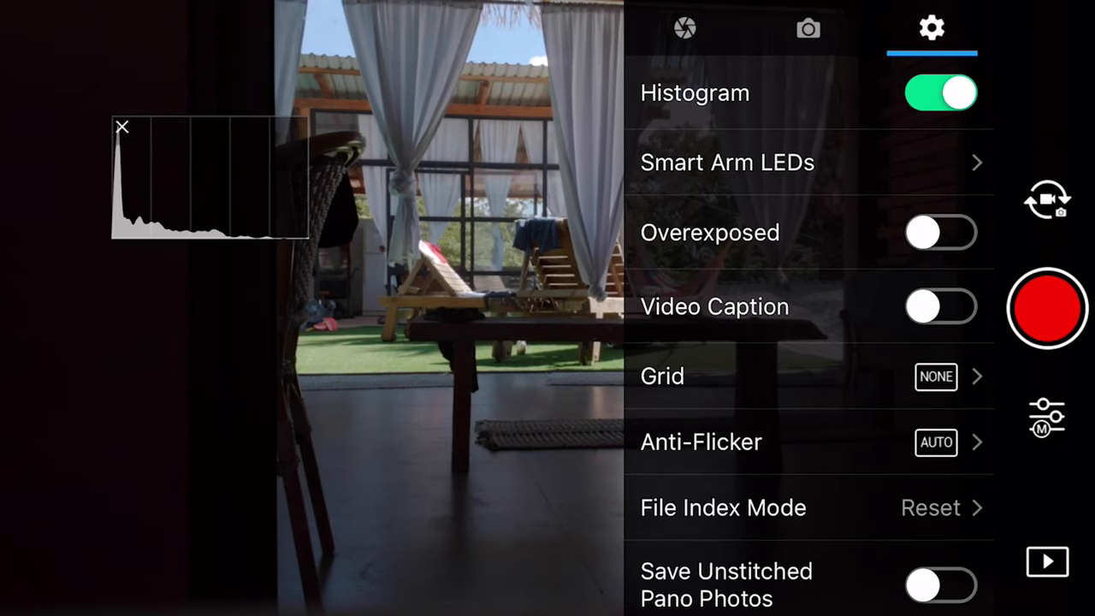
click(941, 233)
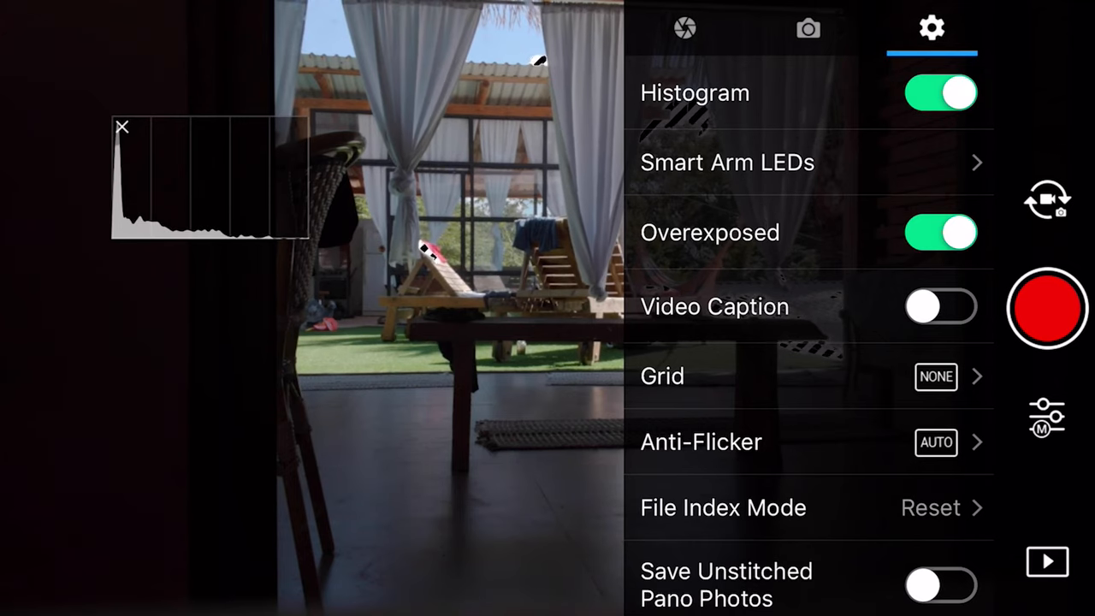
click(939, 93)
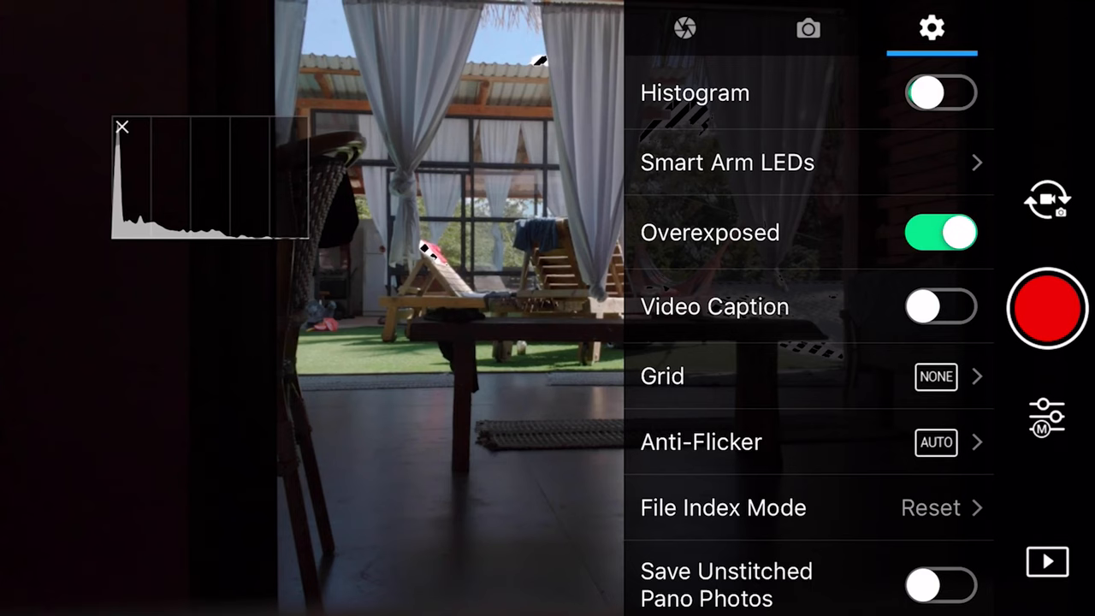
click(938, 92)
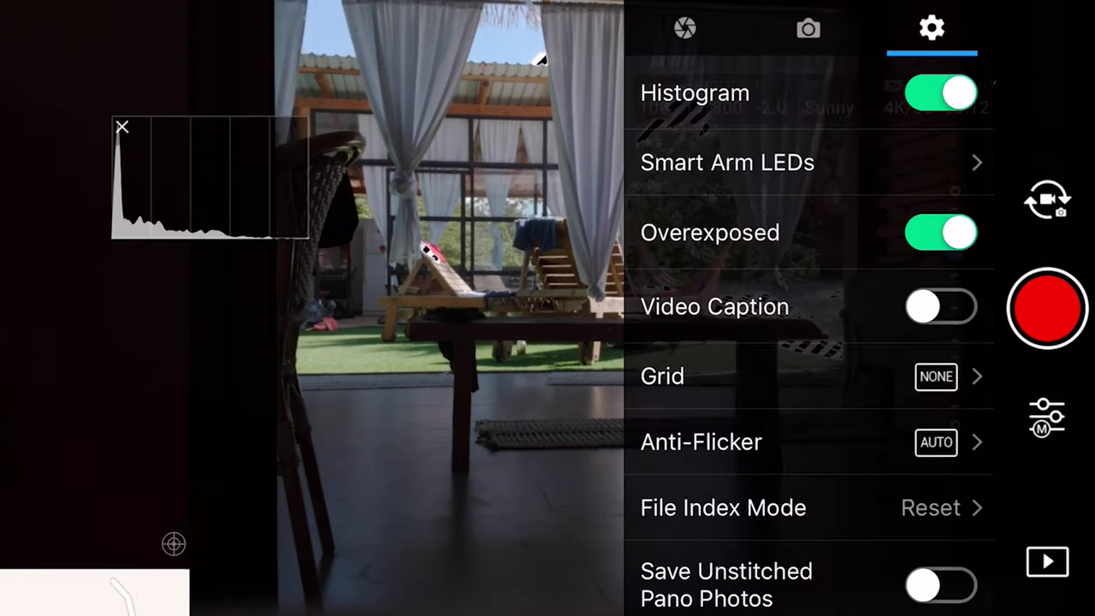
Step: Switch to the camera tab showing the video recording settings
click(688, 27)
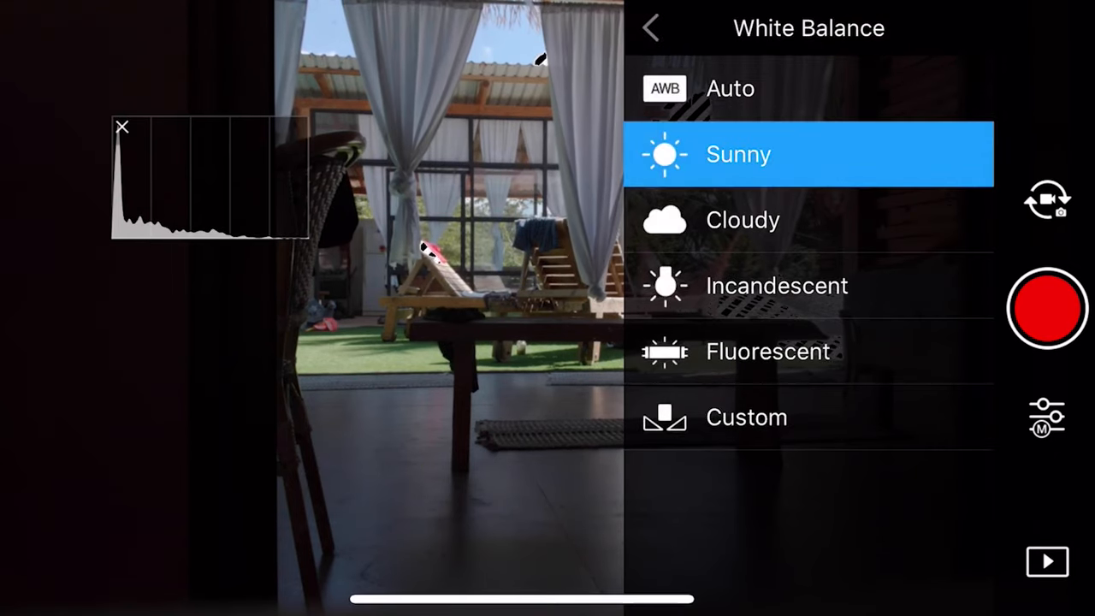
Step: Try Auto, Incandescent and Custom white balance, settle on Sunny and return to the overview
click(740, 89)
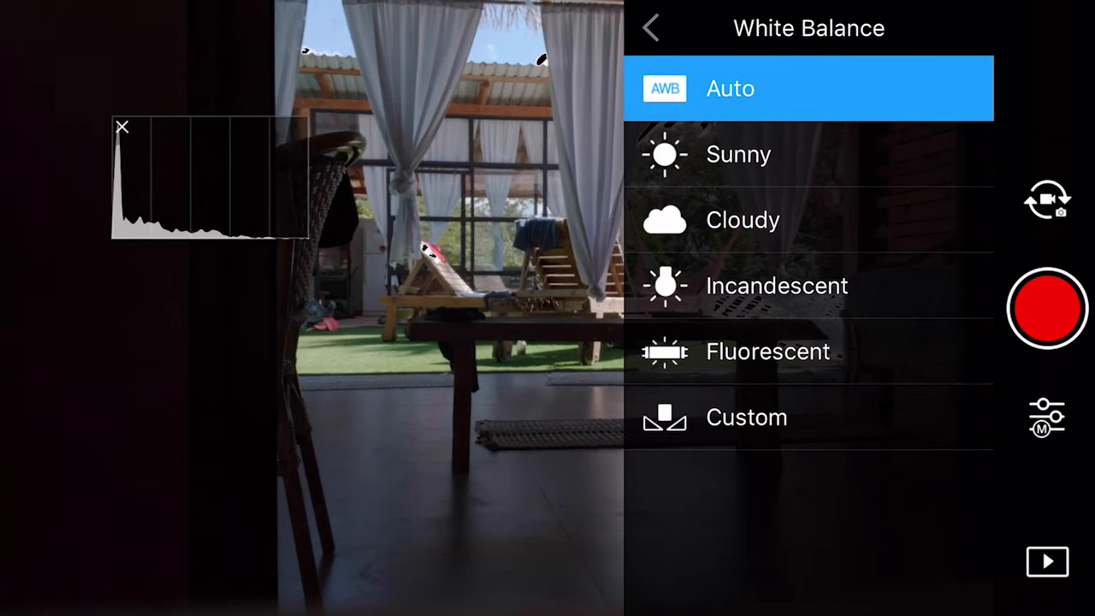
click(737, 154)
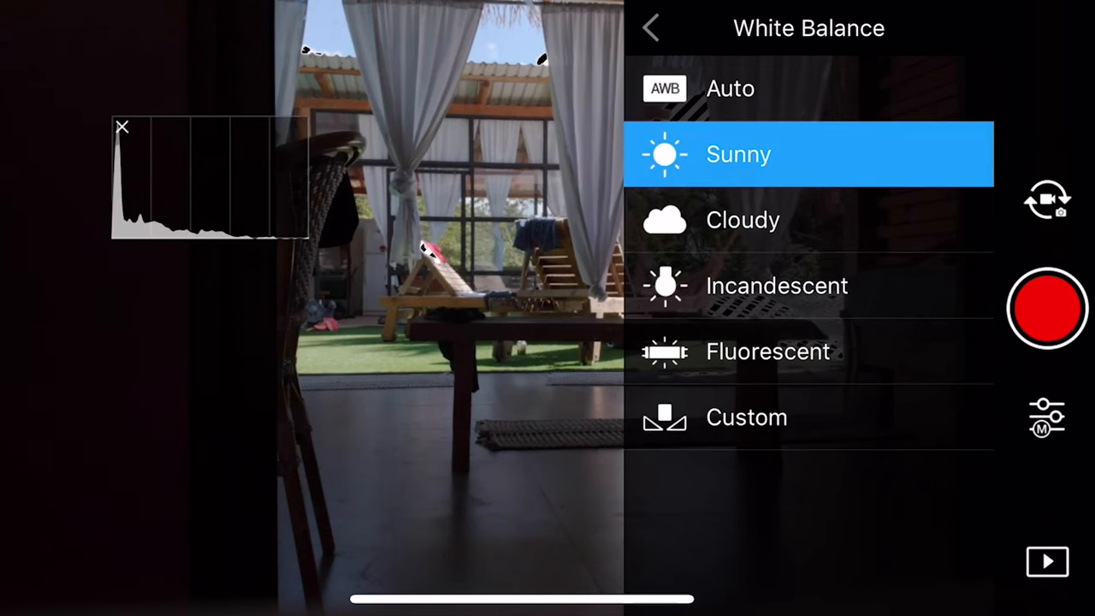
click(777, 284)
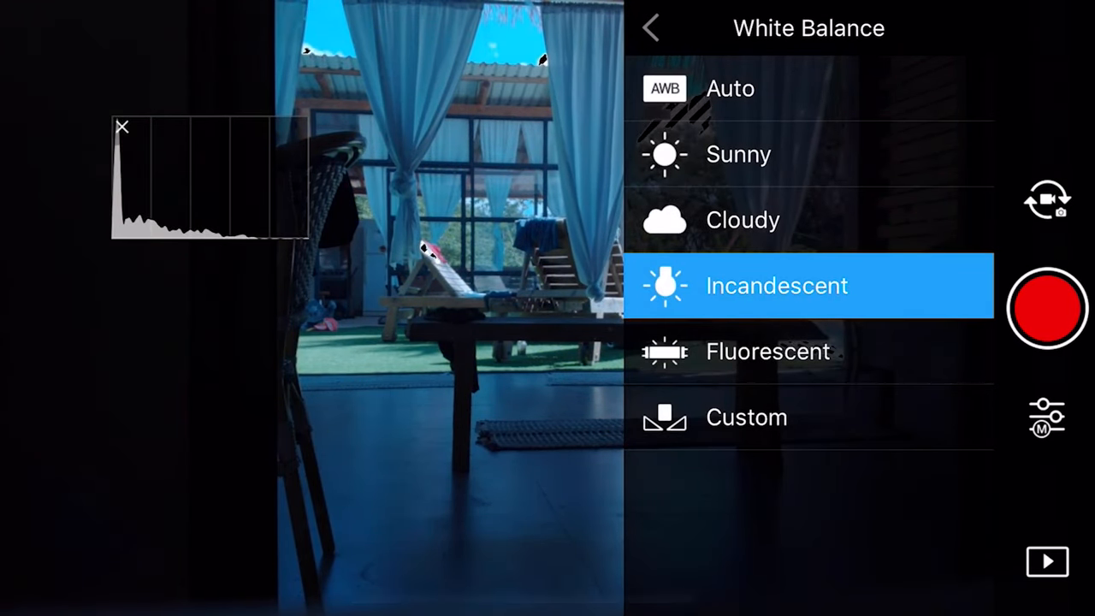
click(746, 417)
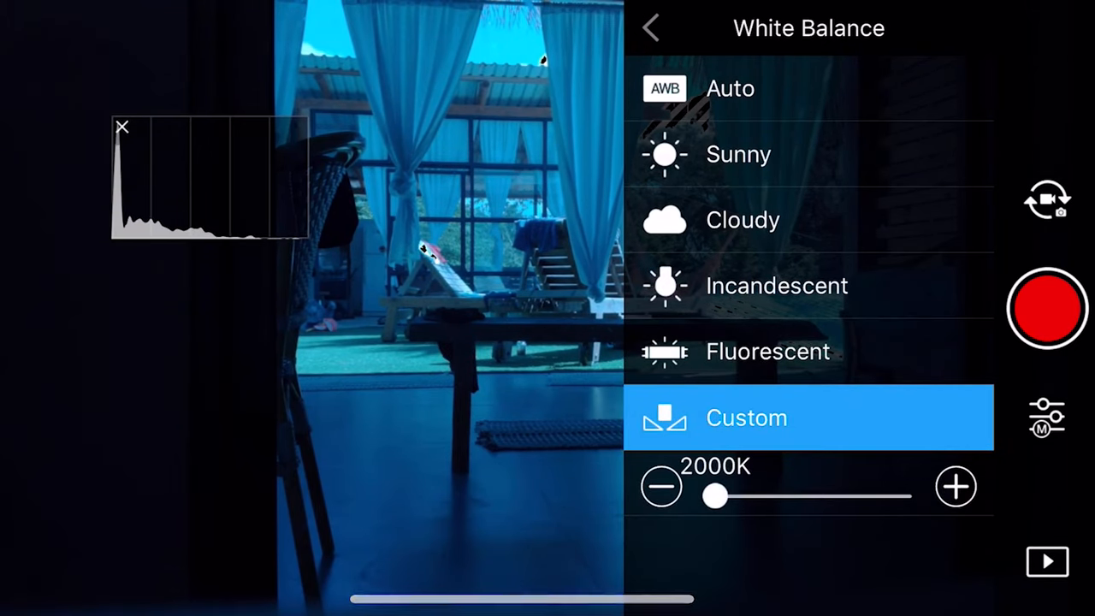
click(738, 155)
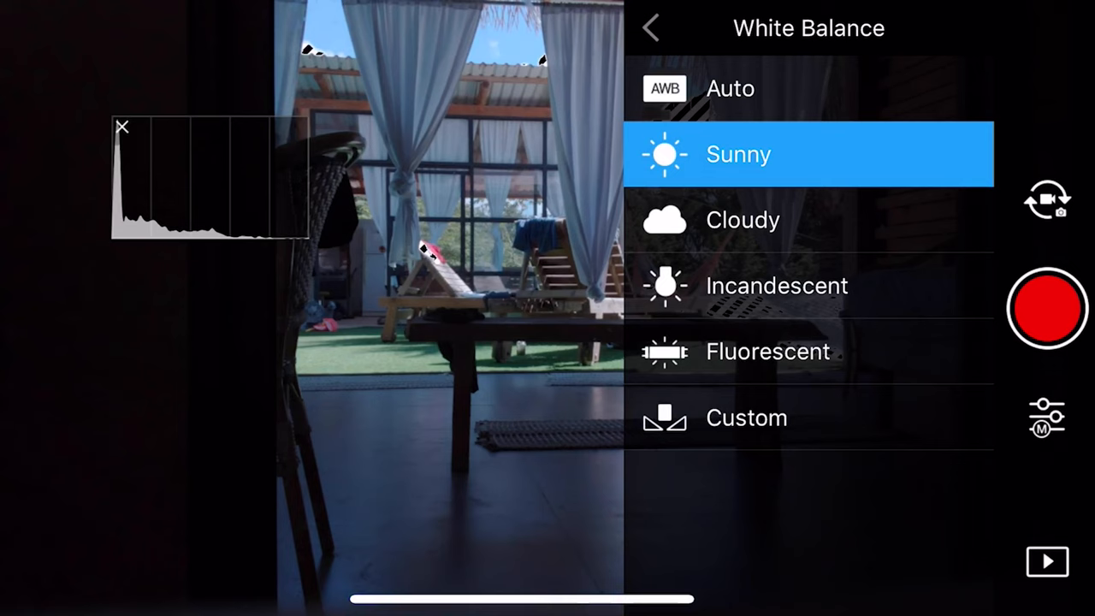
click(656, 27)
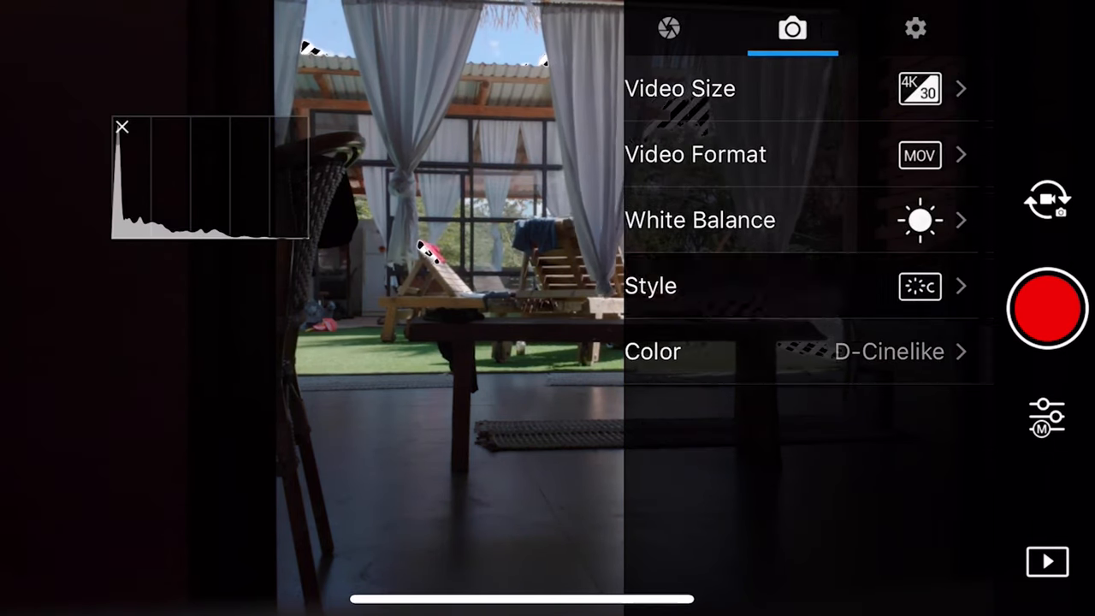
Step: Keep the Custom picture style and D-Cinelike color, then reopen the Color list
click(651, 286)
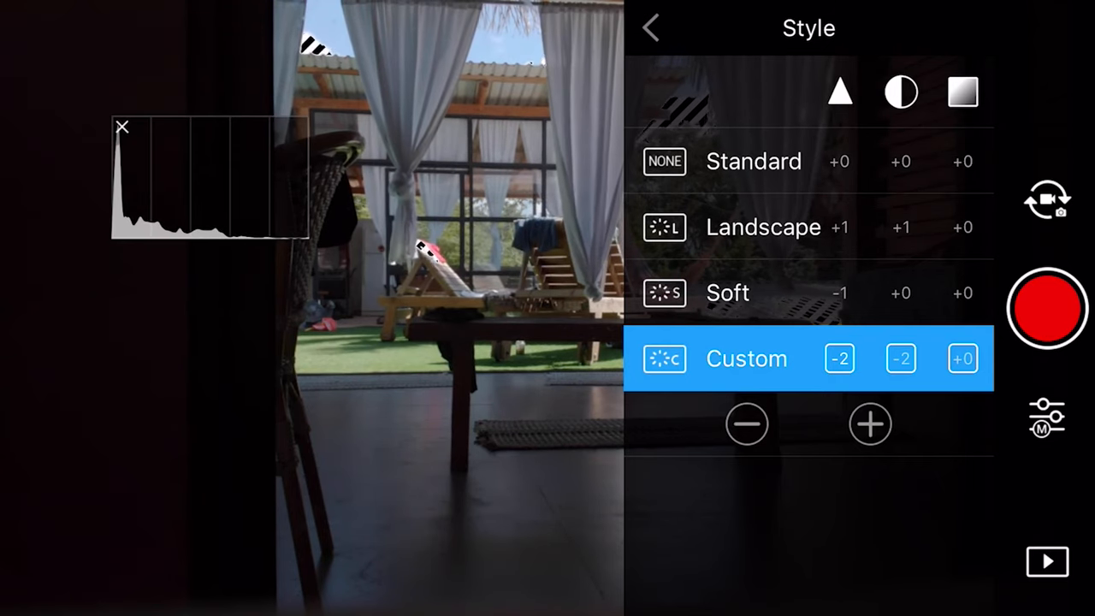
click(671, 27)
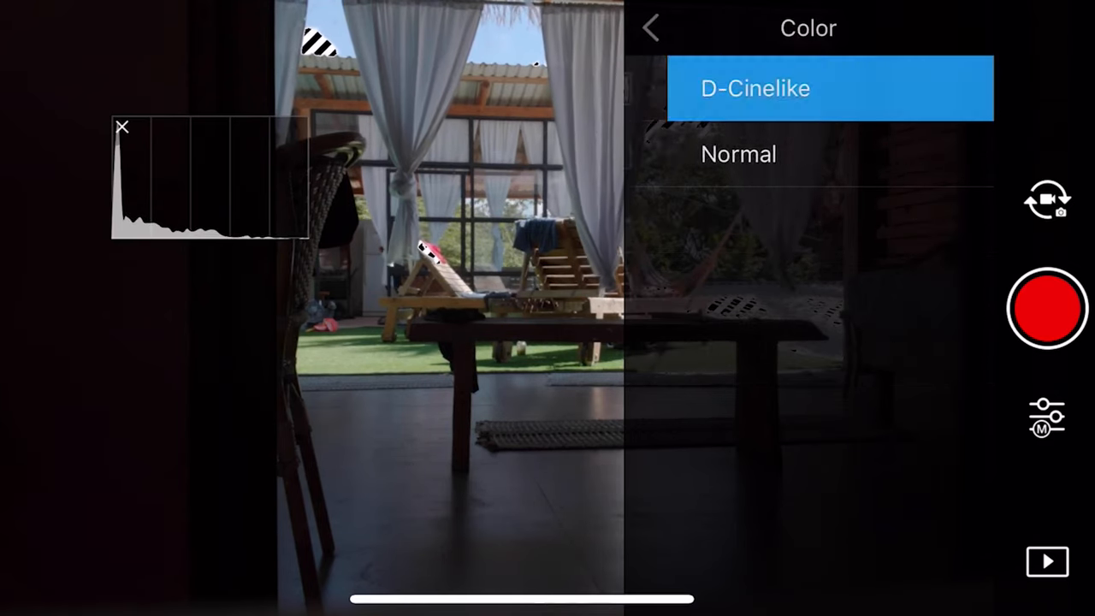
click(654, 29)
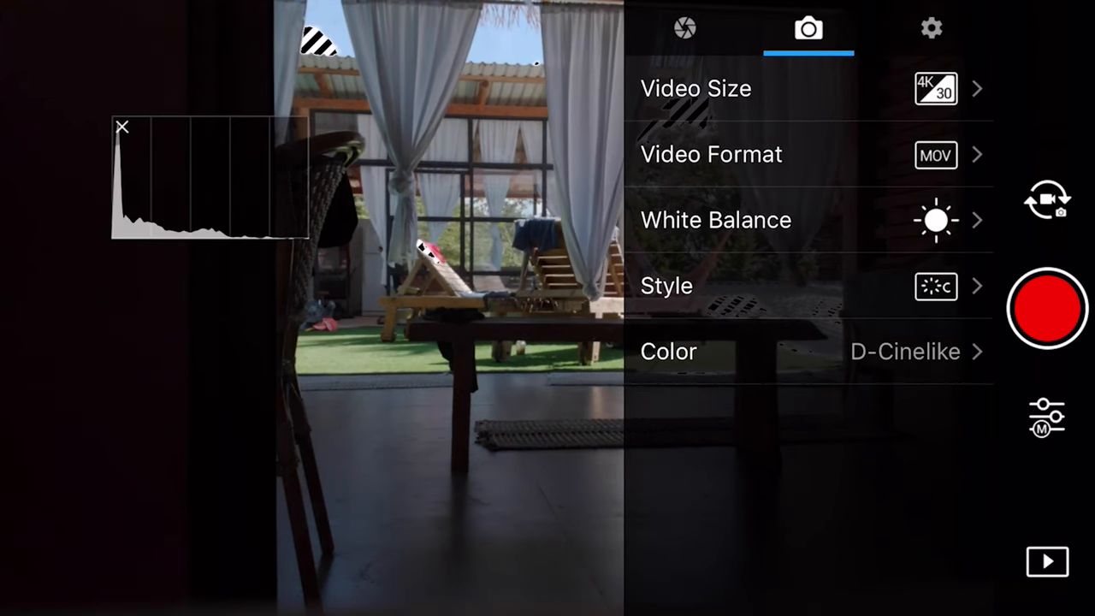
click(668, 353)
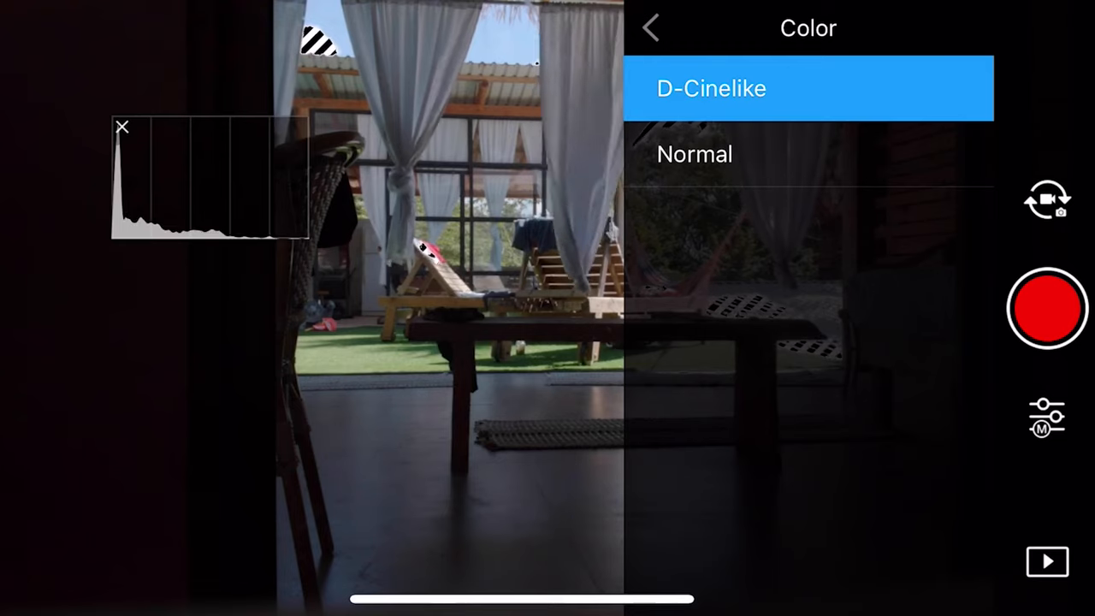